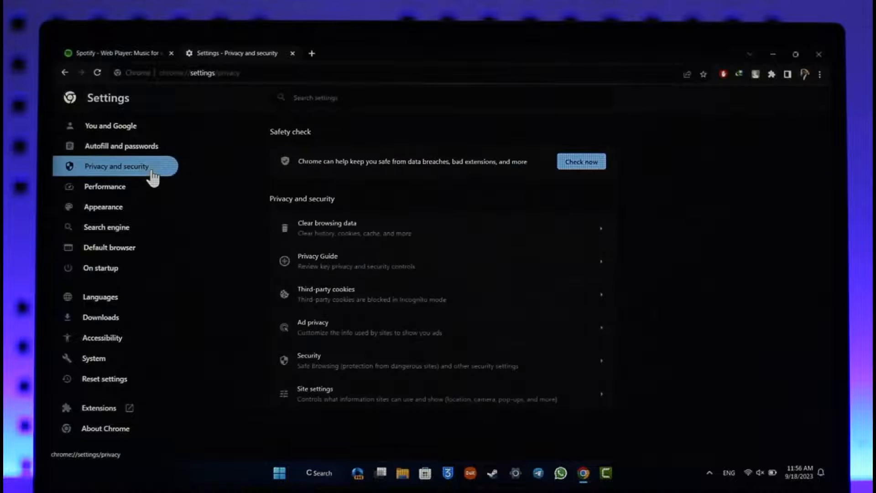
Clear Chrome's all-time cached images and files, then reload the Spotify Web Player tab.
left_click(327, 227)
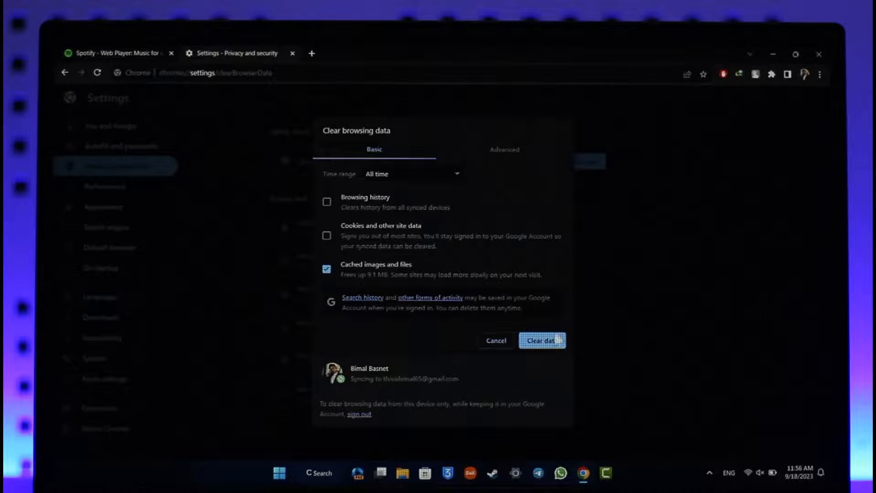
left_click(116, 53)
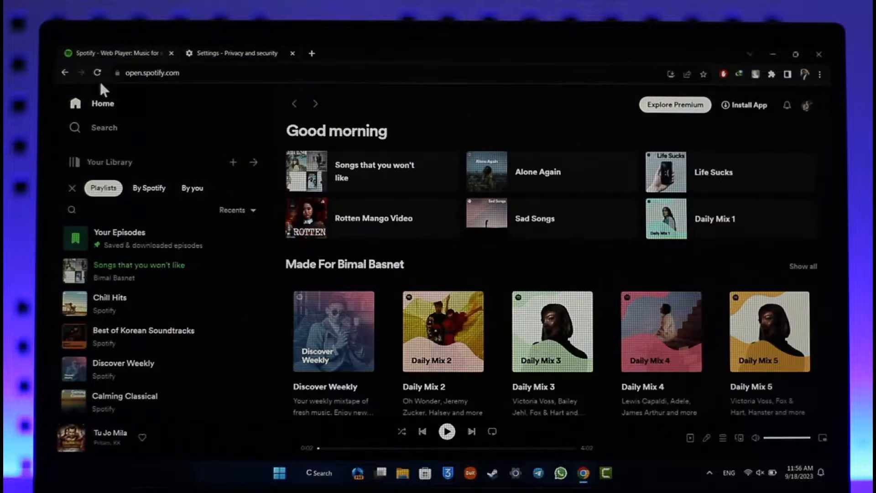
left_click(98, 72)
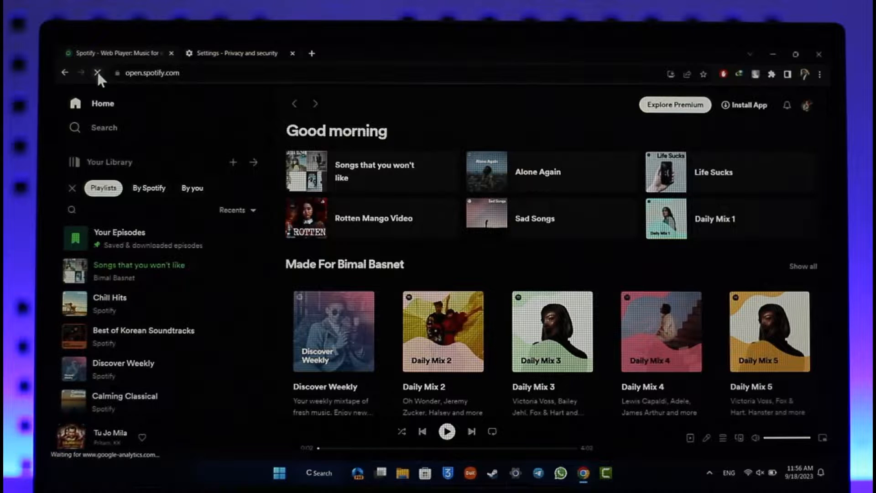